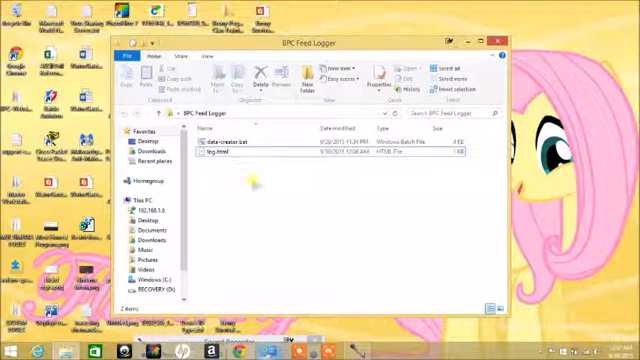
Step: Select log.html in the BPC Feed Logger folder to bring up its shortcut menu
click(210, 160)
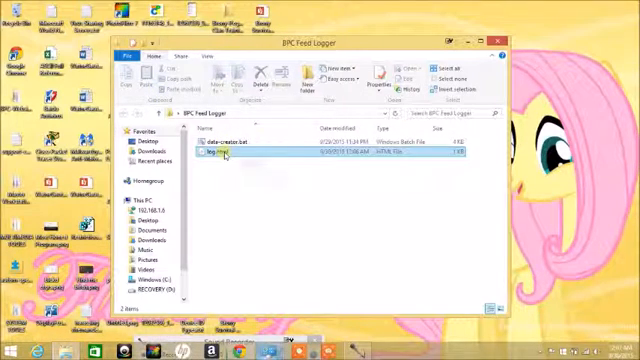
mouse_move(216, 156)
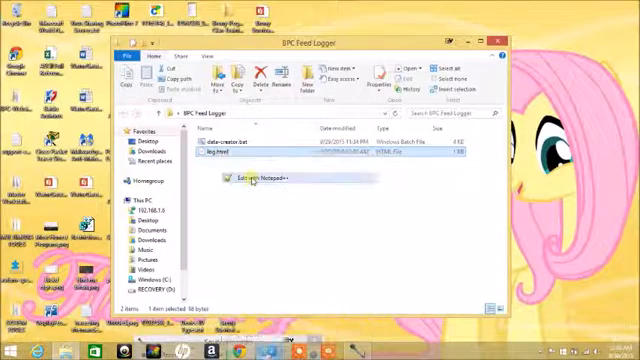
Step: Edit log.html in Notepad++ to review its auto-refresh meta tag markup
click(252, 180)
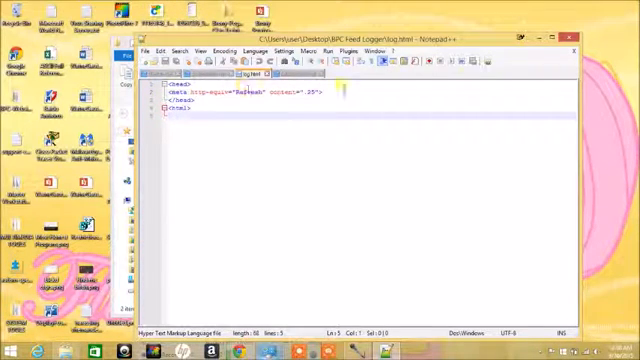
click(344, 94)
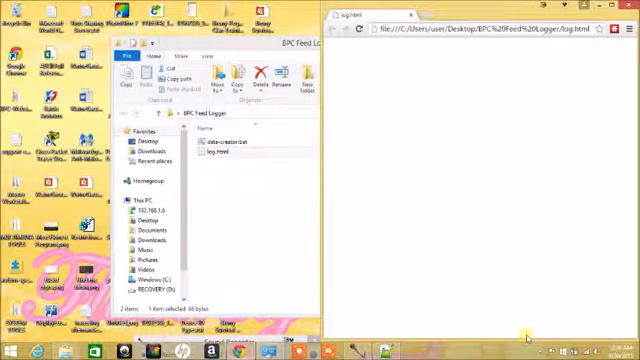
mouse_move(232, 228)
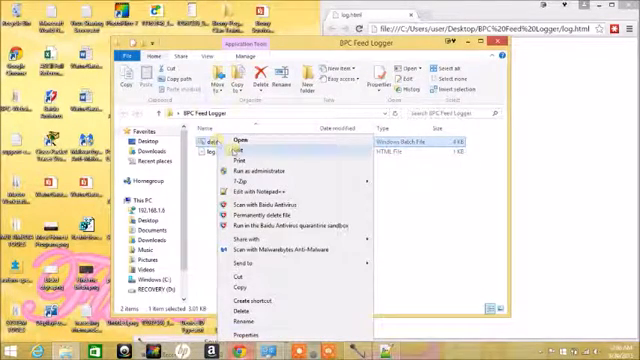
click(236, 152)
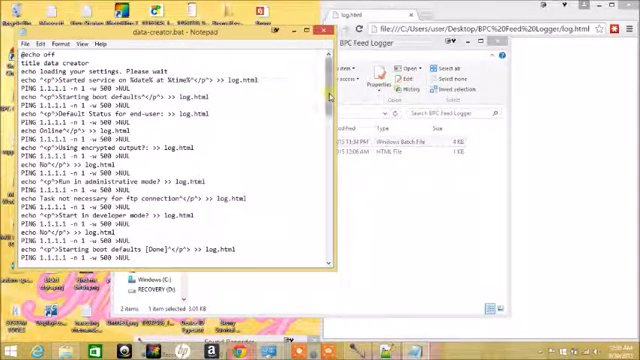
scroll(down, 3)
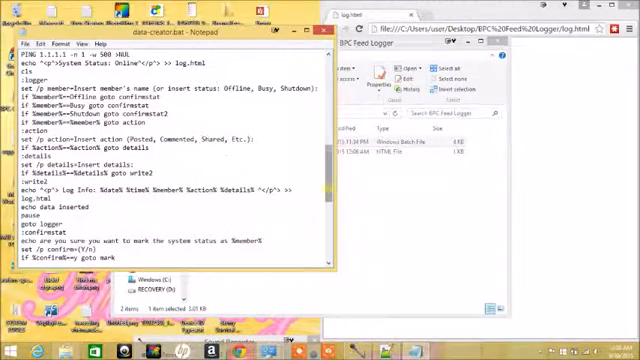
scroll(down, 3)
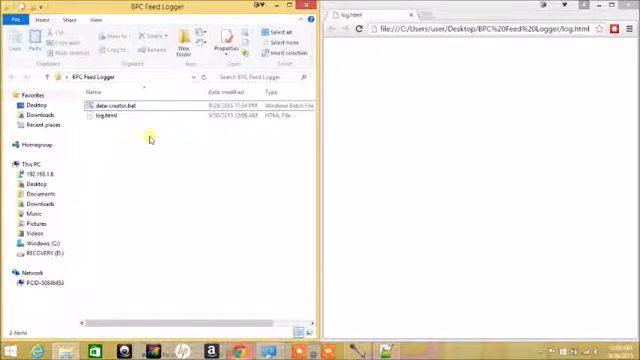
click(120, 104)
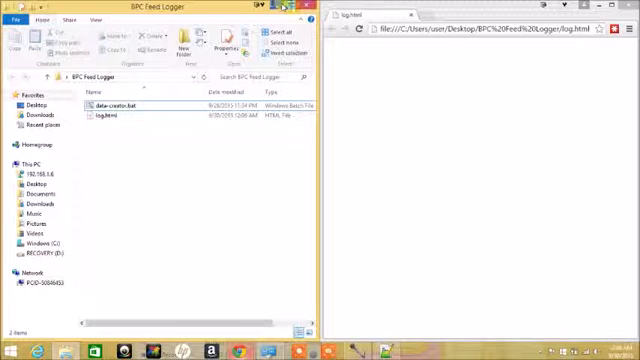
click(110, 104)
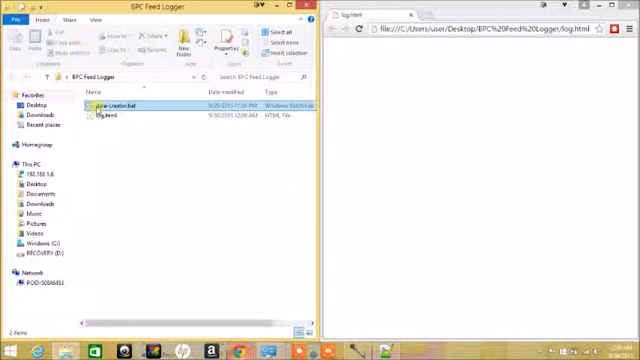
right_click(116, 104)
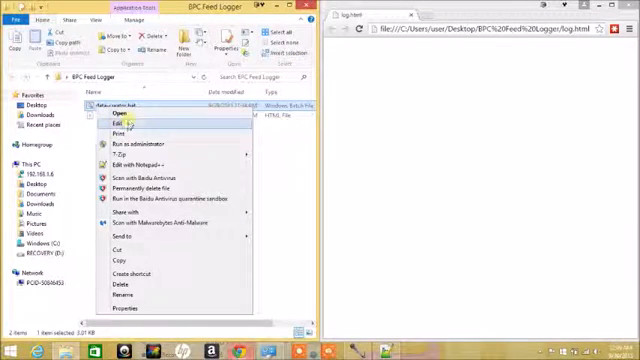
click(104, 126)
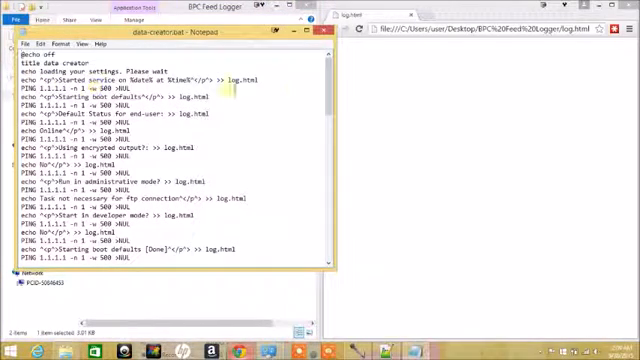
scroll(down, 3)
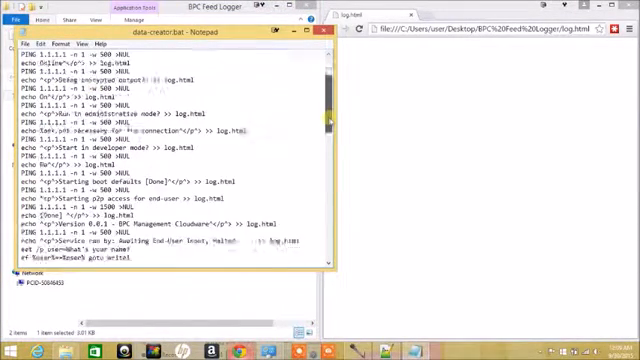
scroll(down, 3)
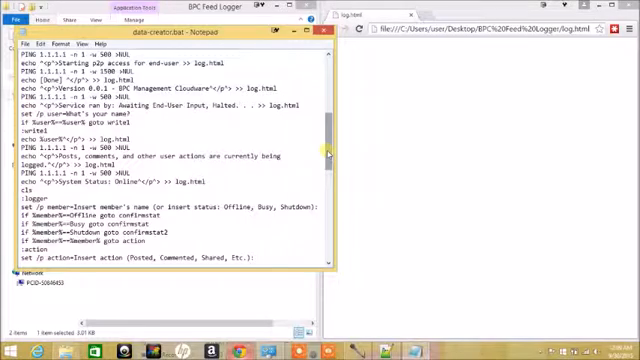
scroll(down, 3)
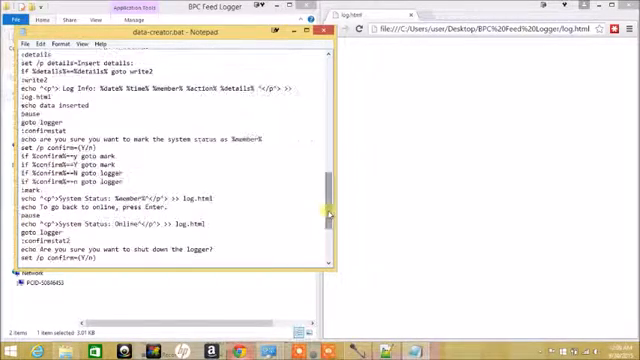
scroll(down, 3)
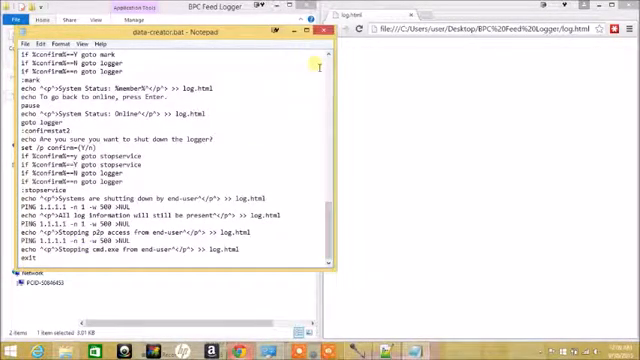
click(322, 36)
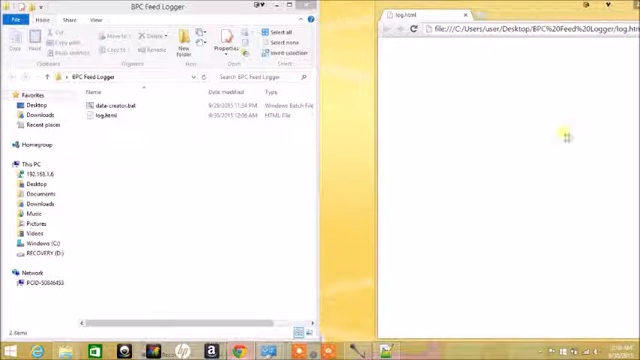
Step: Run data creator.bat so log.html fills with server start and boot default lines
click(104, 116)
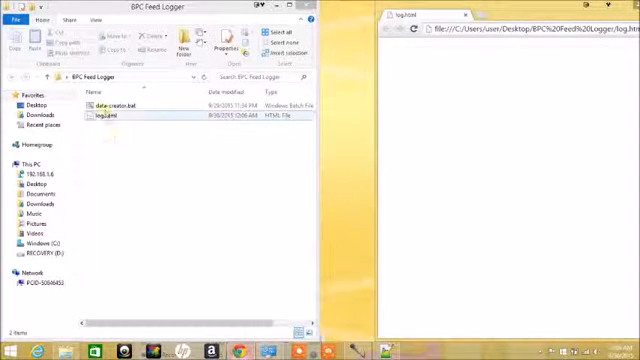
click(118, 106)
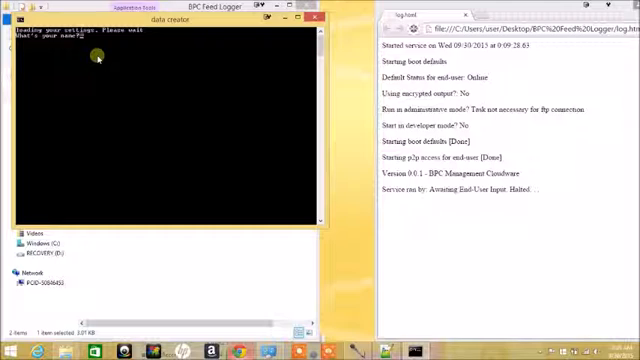
Step: Enter the user name 'Michael' so the log records it with System Status: Online
text(Michael)
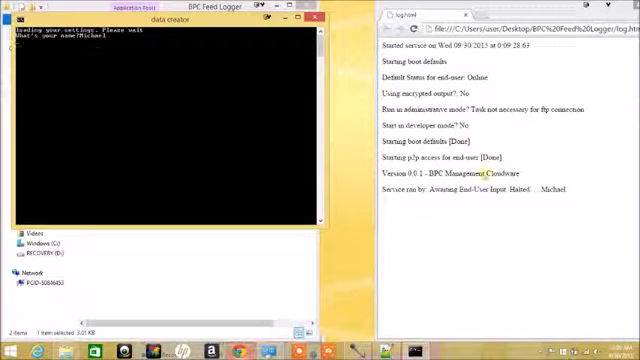
key(Return)
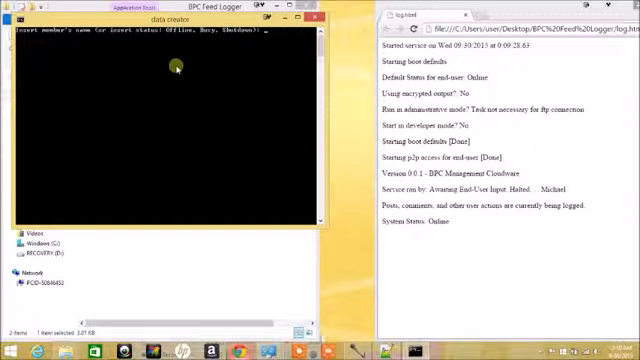
mouse_move(184, 156)
text(Test Member)
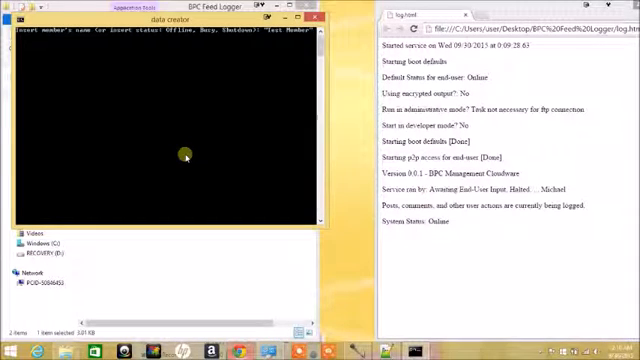
Step: Submit the member name Test Member for the Posted "Hi Everypony" log entry
key(Return)
text("Hi Everypony")
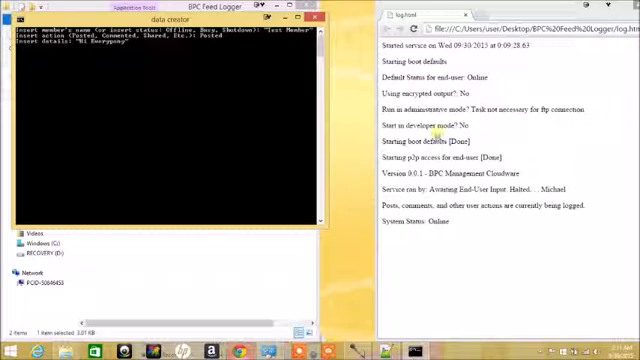
mouse_move(208, 132)
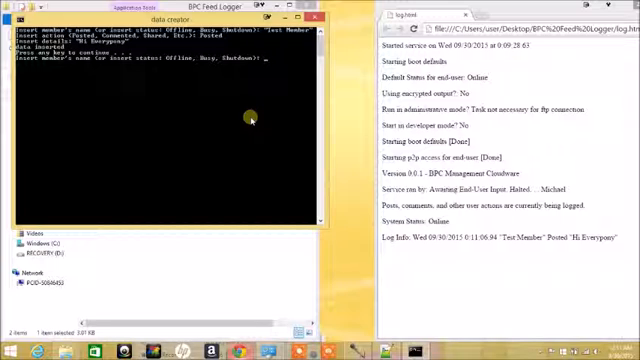
Step: Enter Offline then the next status so the log switches Offline and back Online
text(Offline)
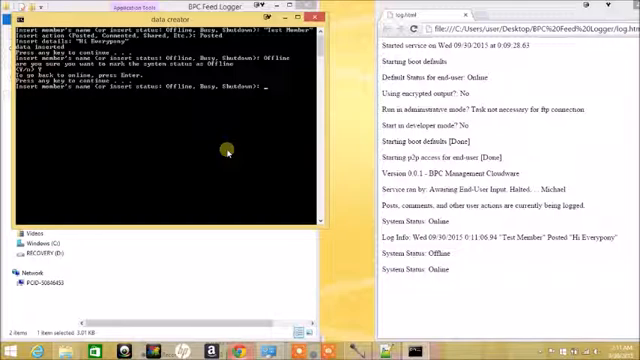
text(Off)
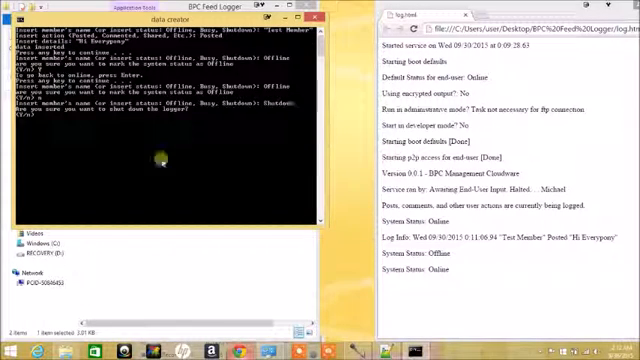
mouse_move(298, 258)
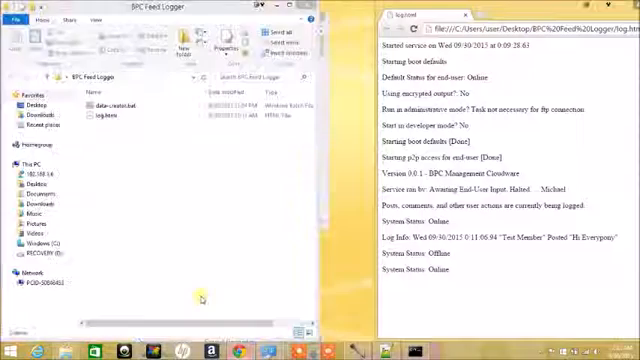
mouse_move(284, 350)
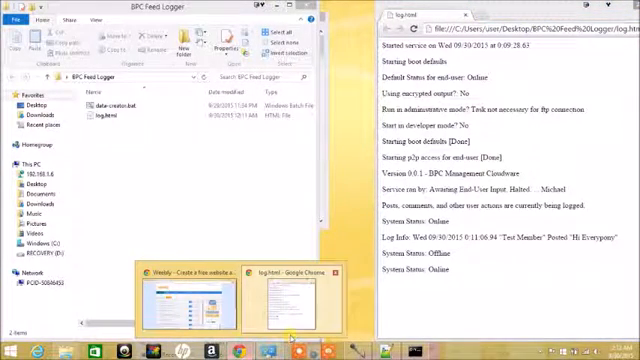